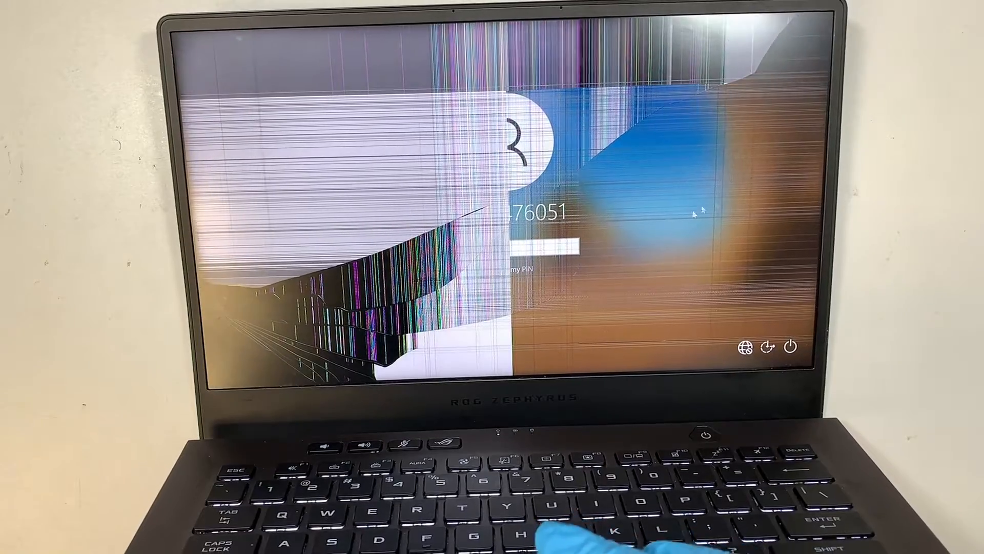
- Open the lock screen's power menu showing Sleep, Shut down and Restart
{"action": "left_click", "coordinate": [789, 346]}
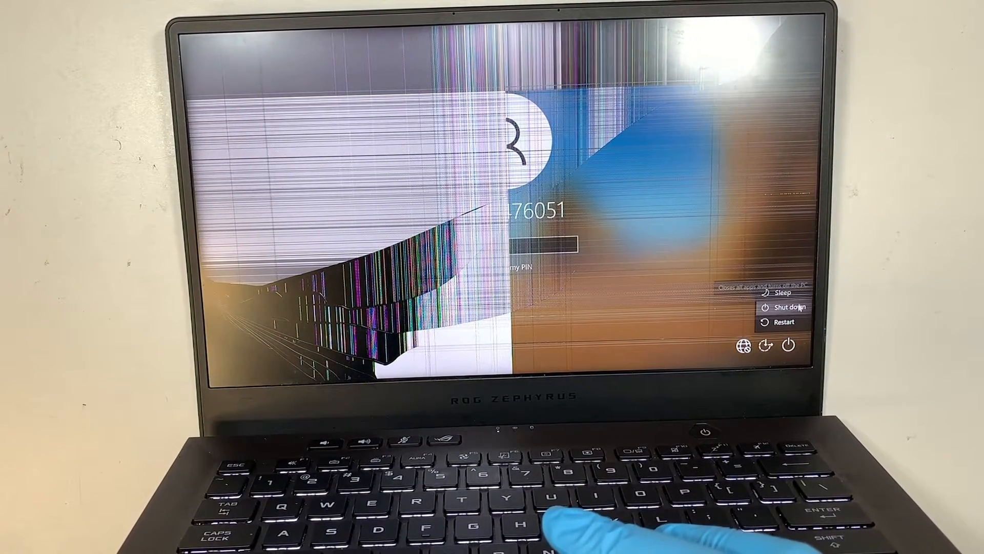